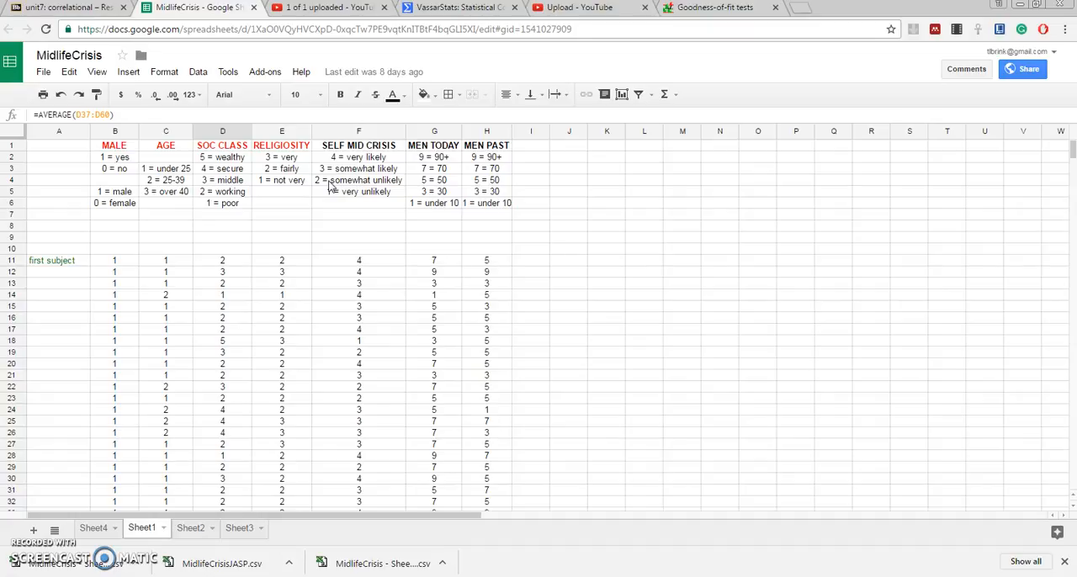
# - Select cell F11, the first subject's SELF MID CRISIS value
pyautogui.click(358, 259)
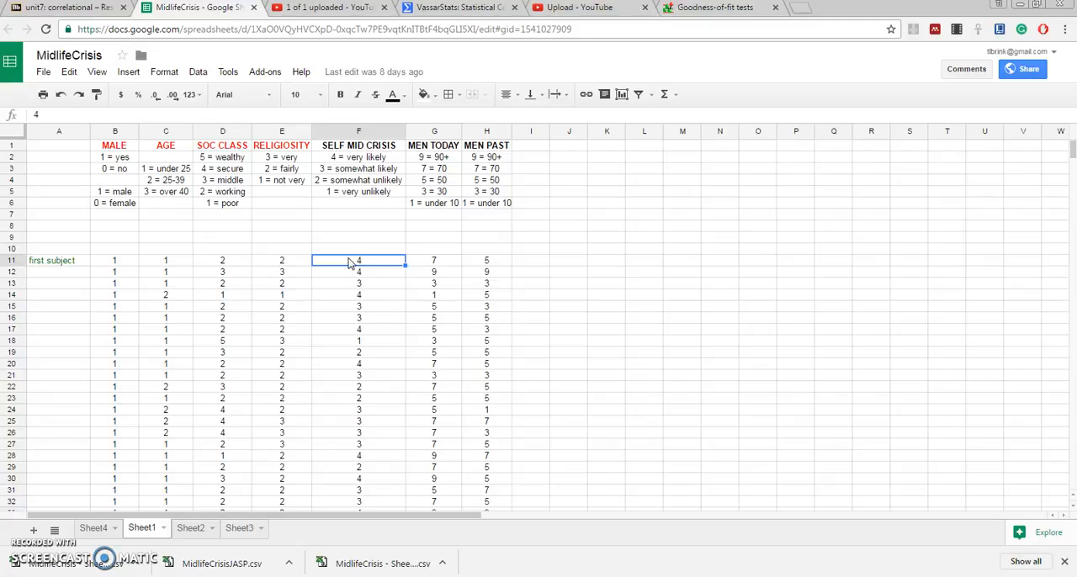
# - Select and copy the 50 SELF MID CRISIS values in F11:F60
pyautogui.moveTo(359, 259); pyautogui.dragTo(359, 282)
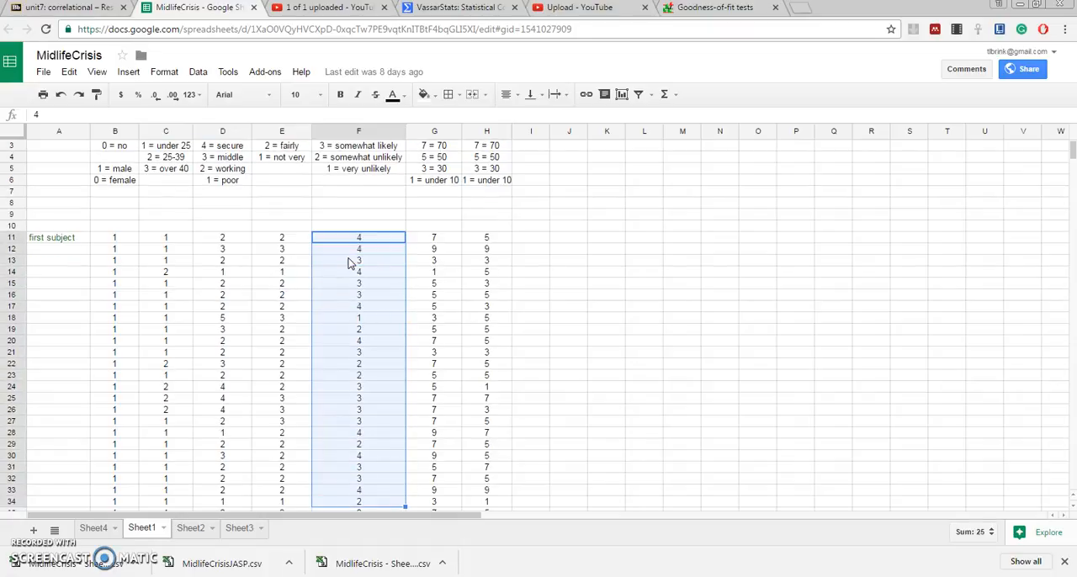
pyautogui.scroll(-3)
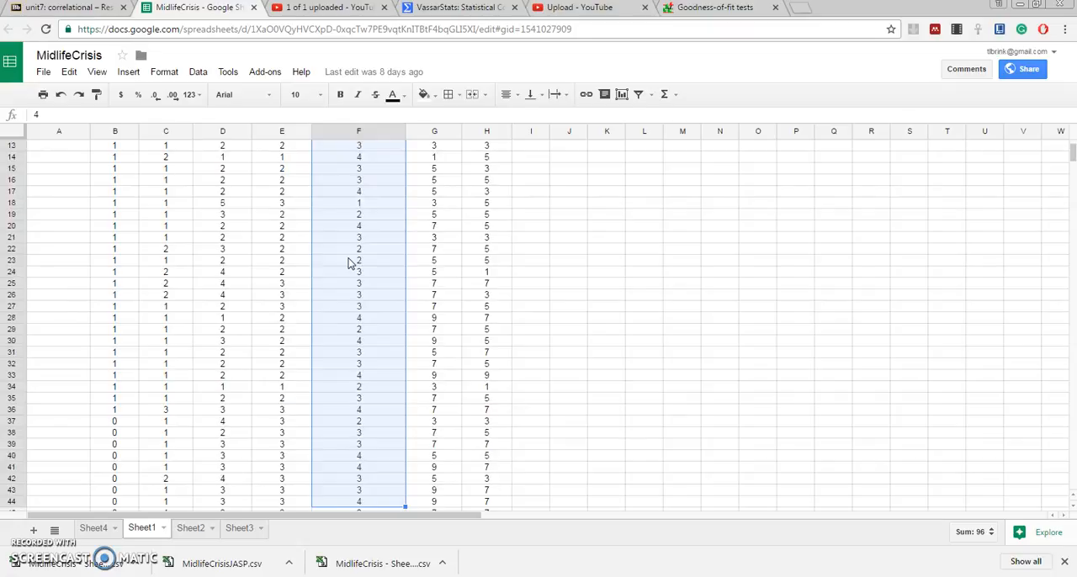
pyautogui.scroll(-3)
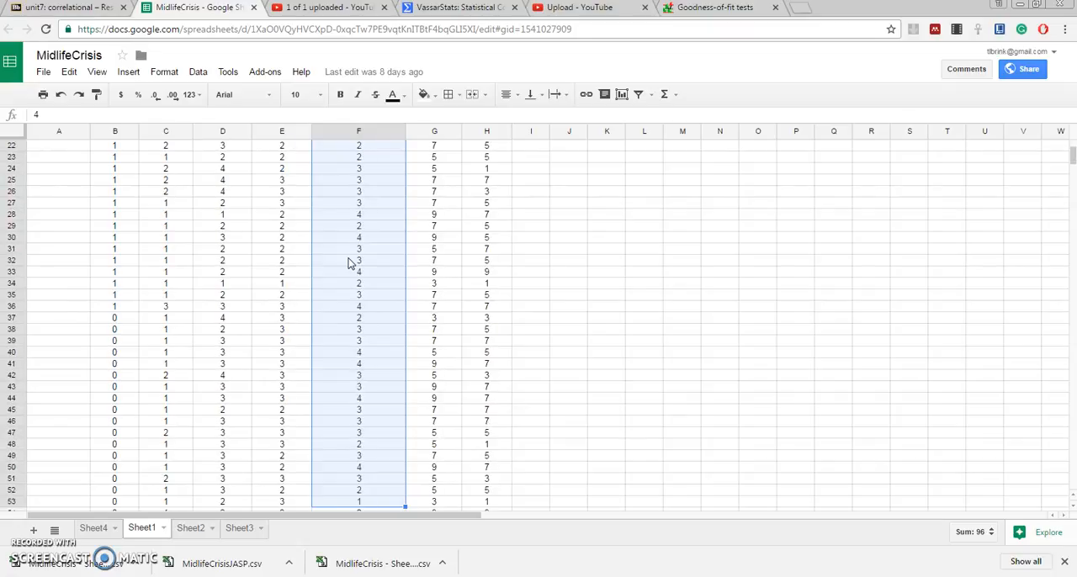
pyautogui.scroll(-3)
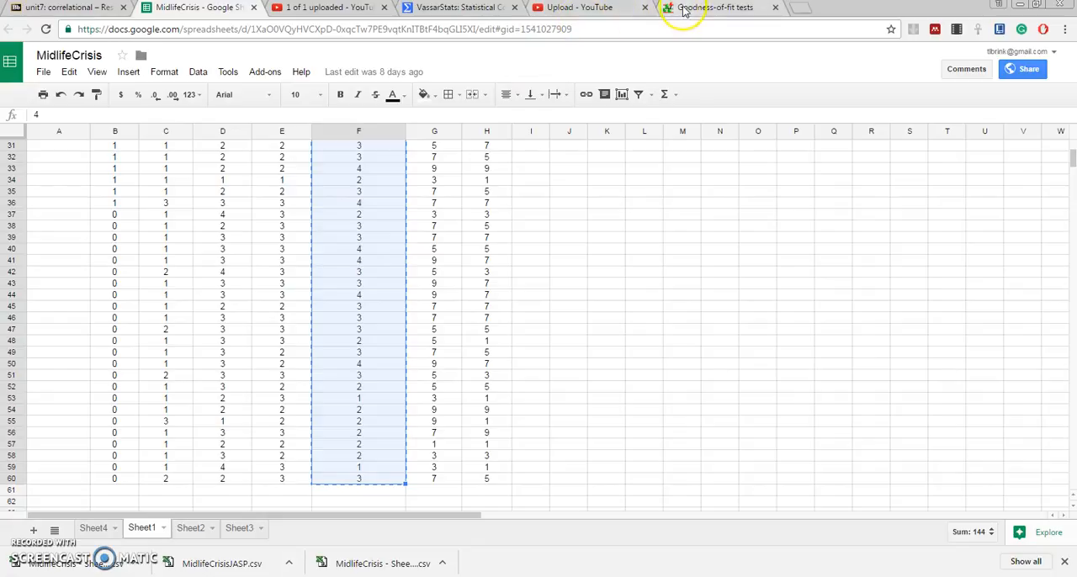
pyautogui.moveTo(699, 10)
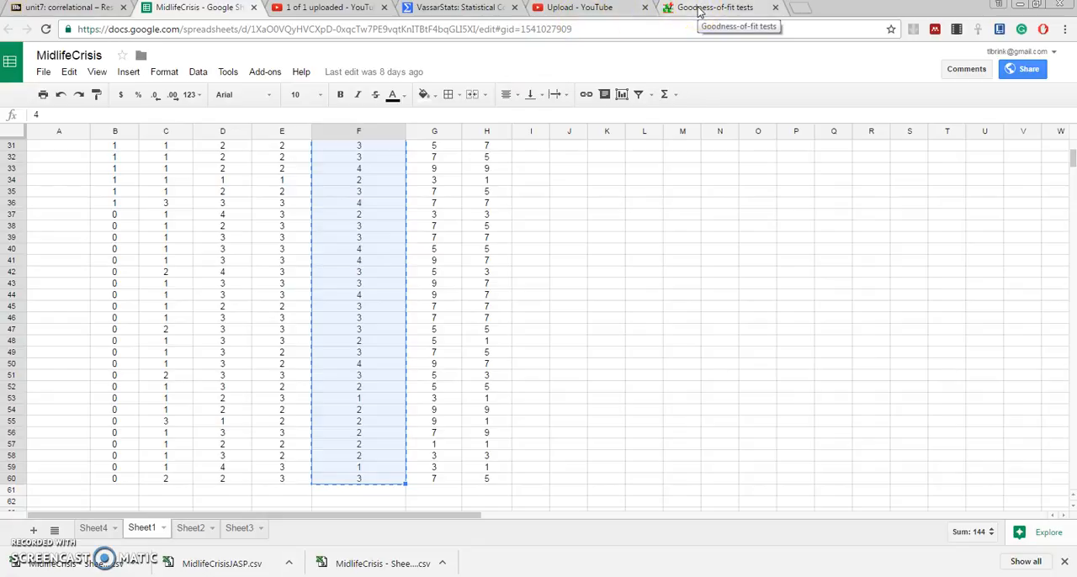
# - Paste the copied SELF MID CRISIS values into the Contchart data set box
pyautogui.click(714, 7)
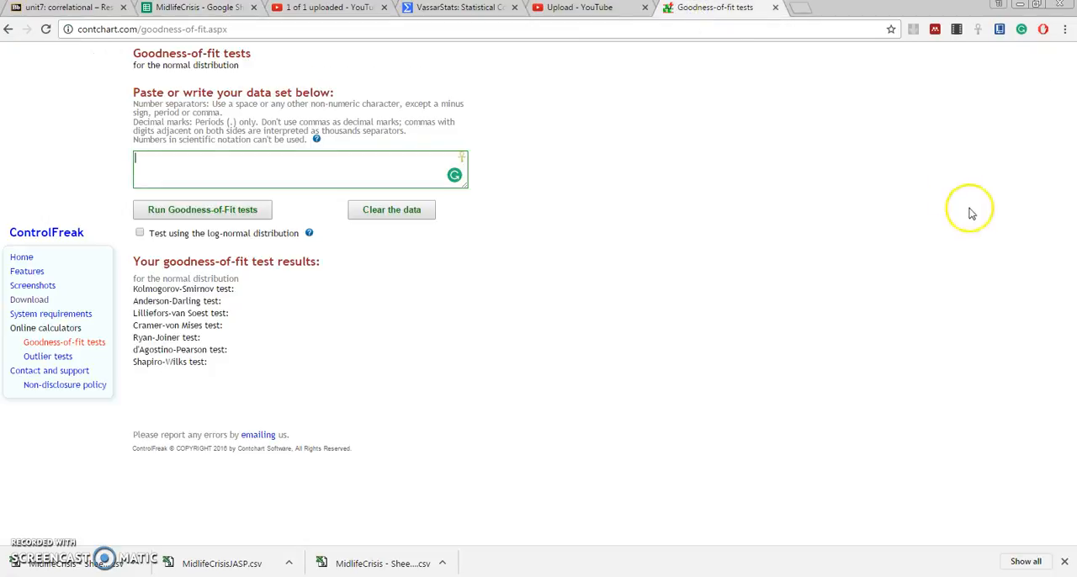
pyautogui.moveTo(77, 34)
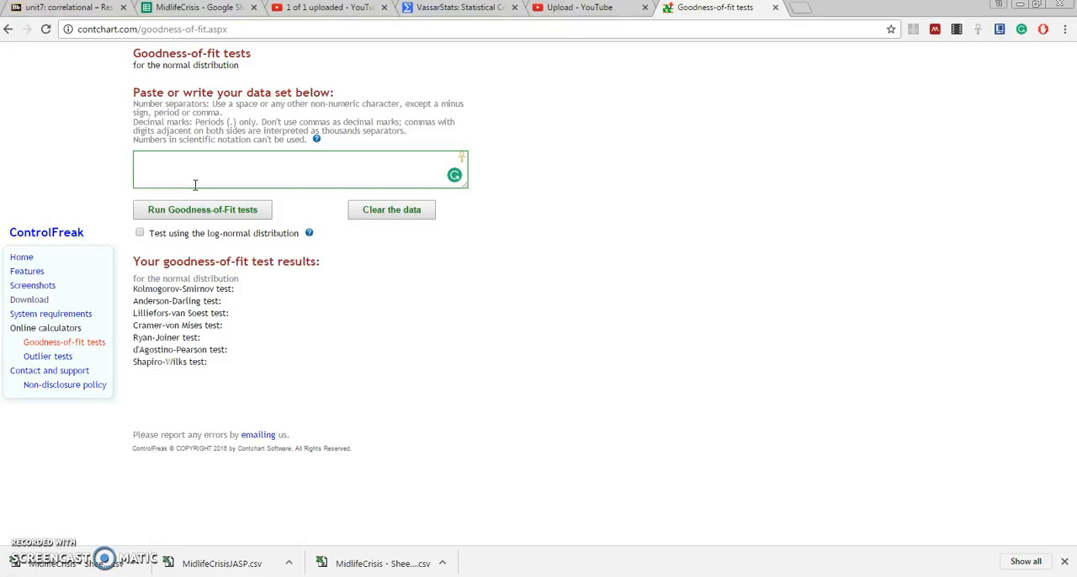
pyautogui.write('2')
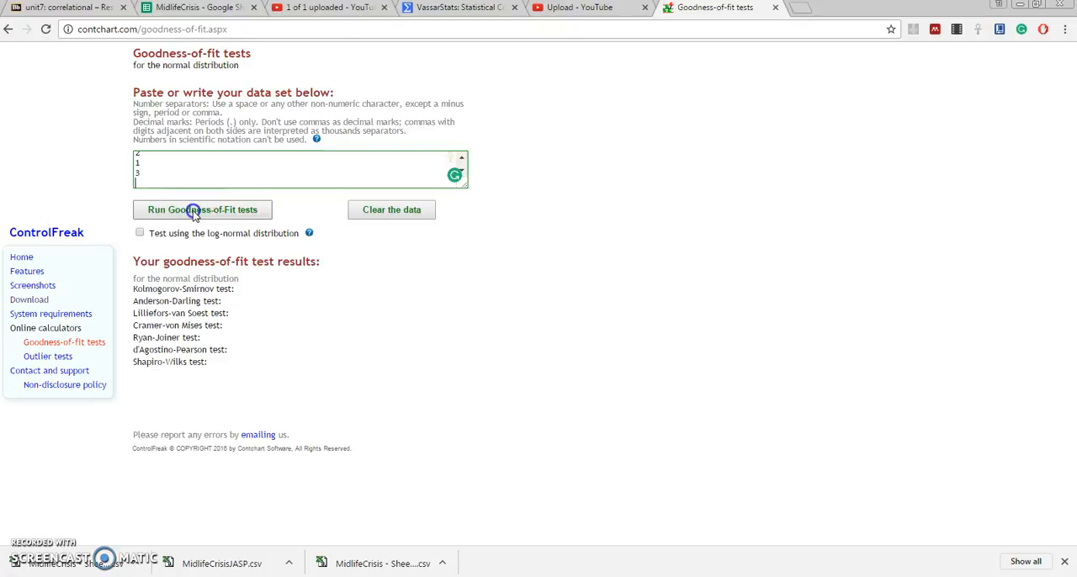
# - Run the goodness-of-fit tests and view the seven normality p-values for 50 points
pyautogui.click(202, 209)
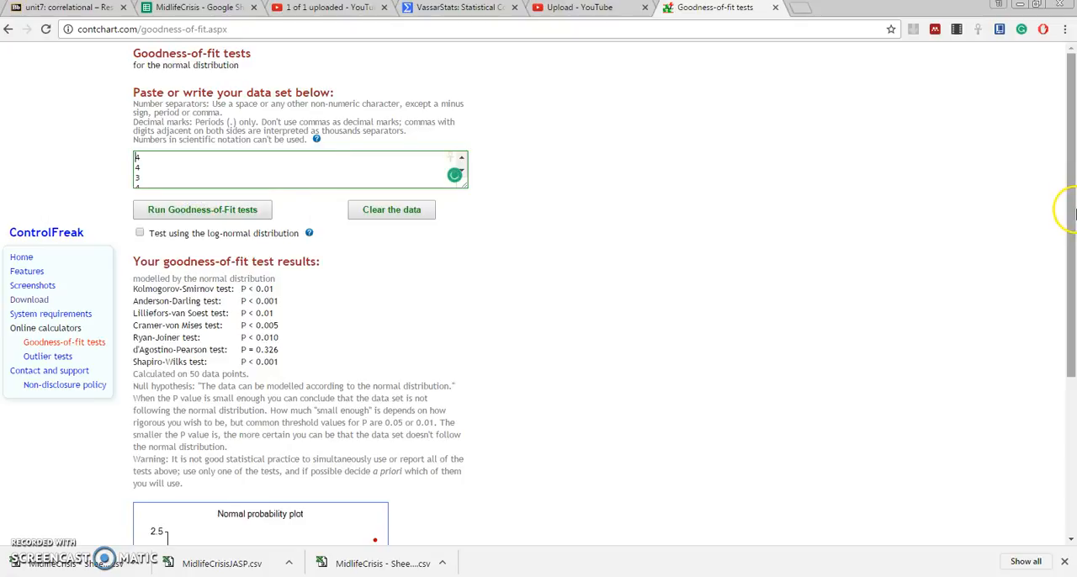
pyautogui.scroll(-3)
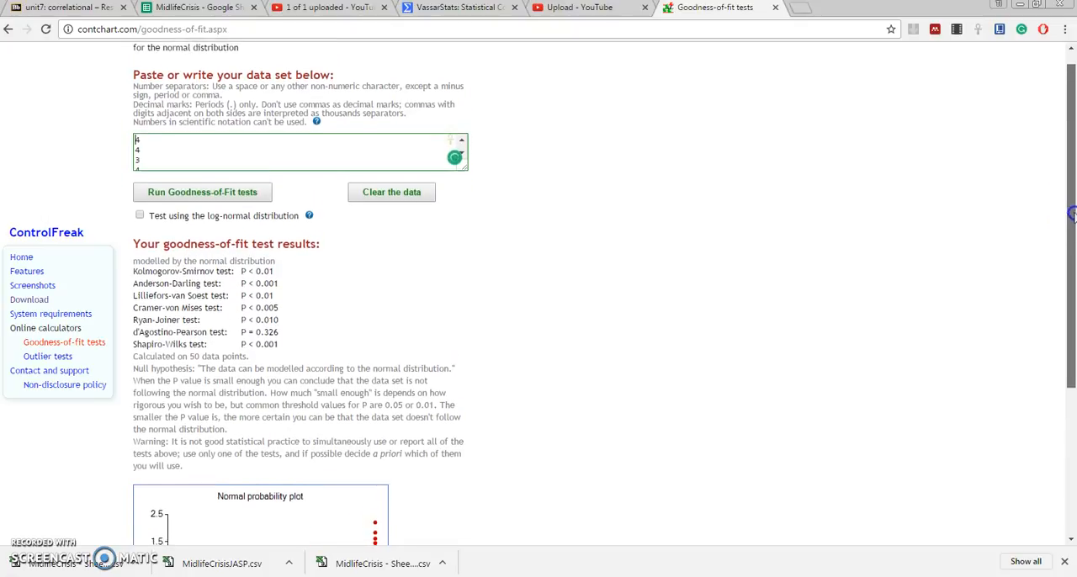
pyautogui.scroll(-3)
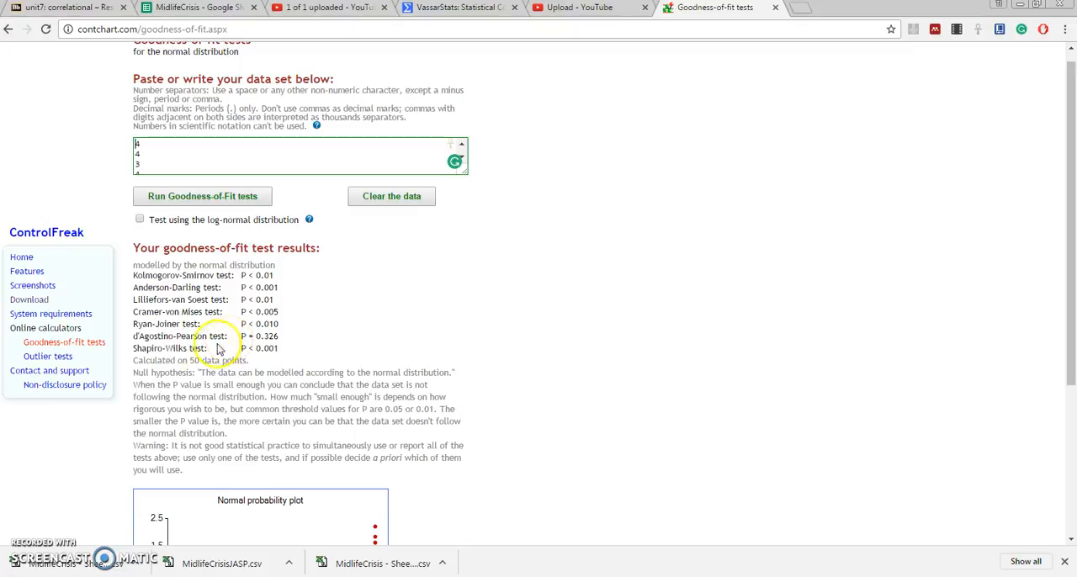
pyautogui.moveTo(124, 376)
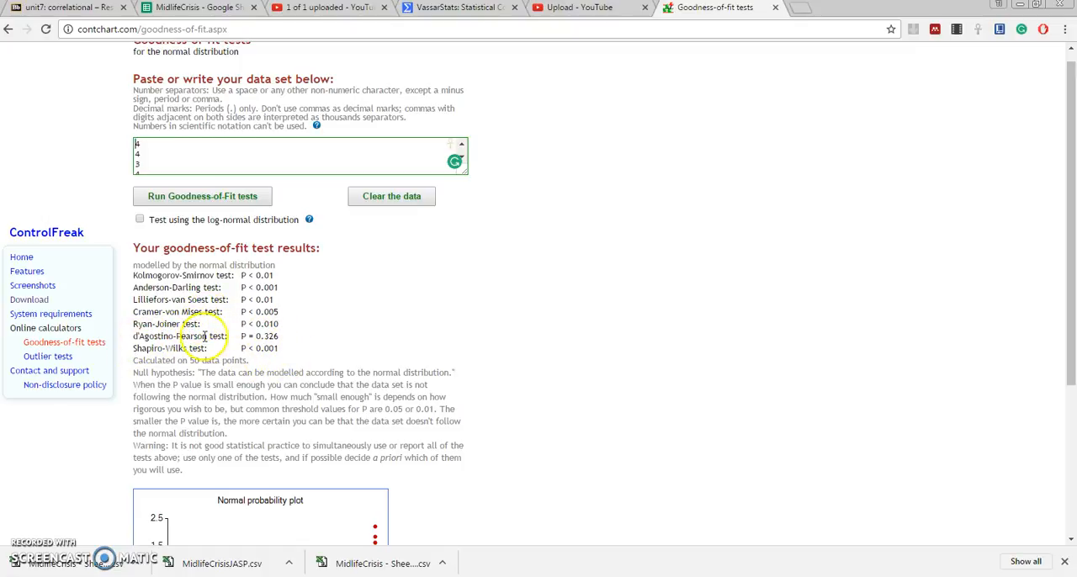
pyautogui.moveTo(328, 350)
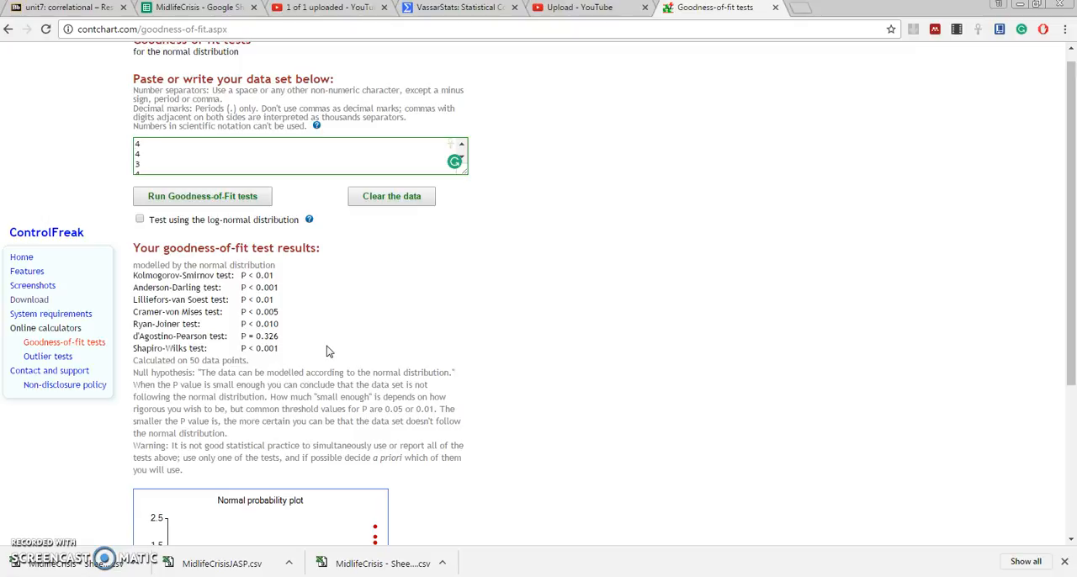
pyautogui.click(136, 145)
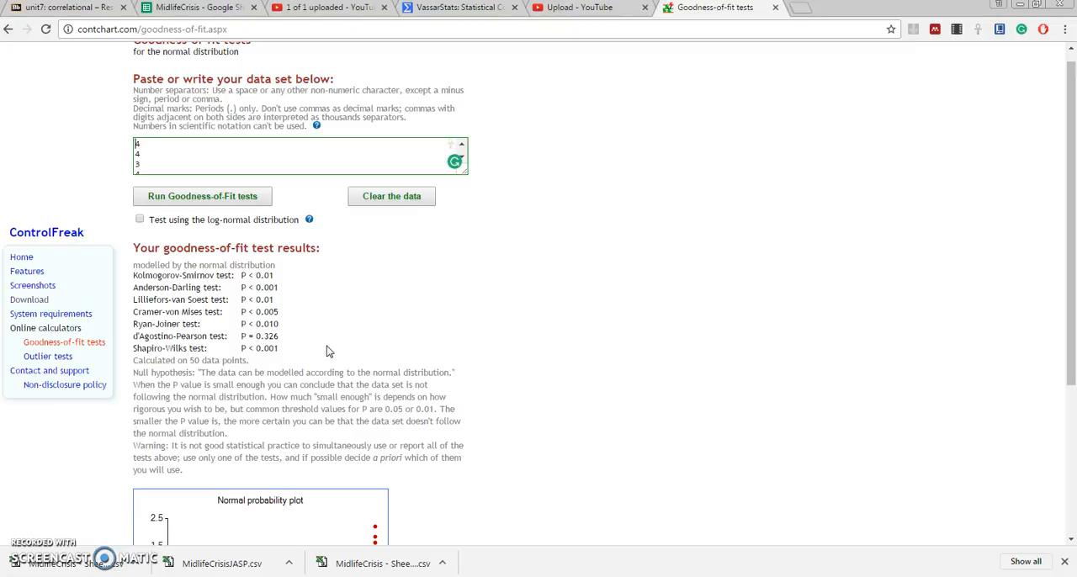